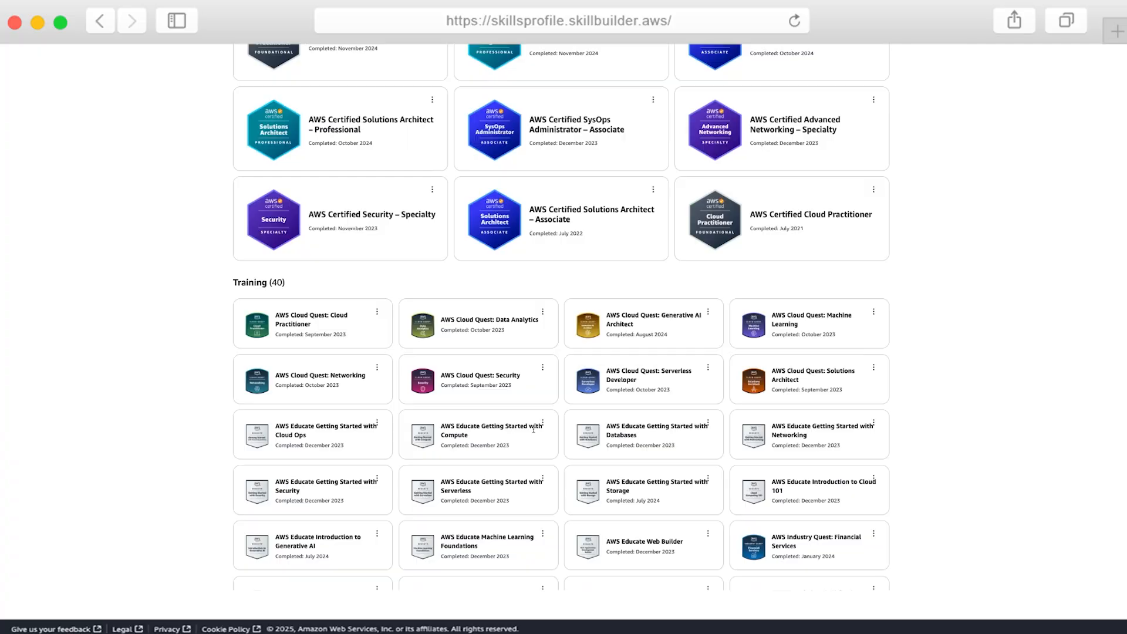
Scroll the Skills Profile page to review the Credentials & Badges section in Editor Mode.
scroll("down", 3)
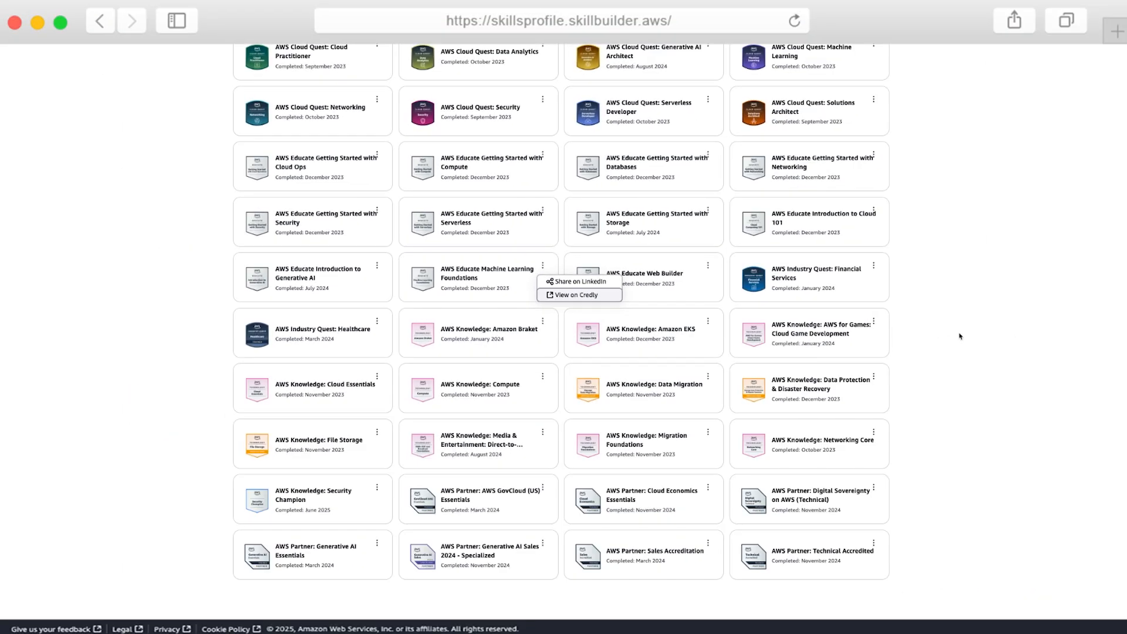
scroll("up", 3)
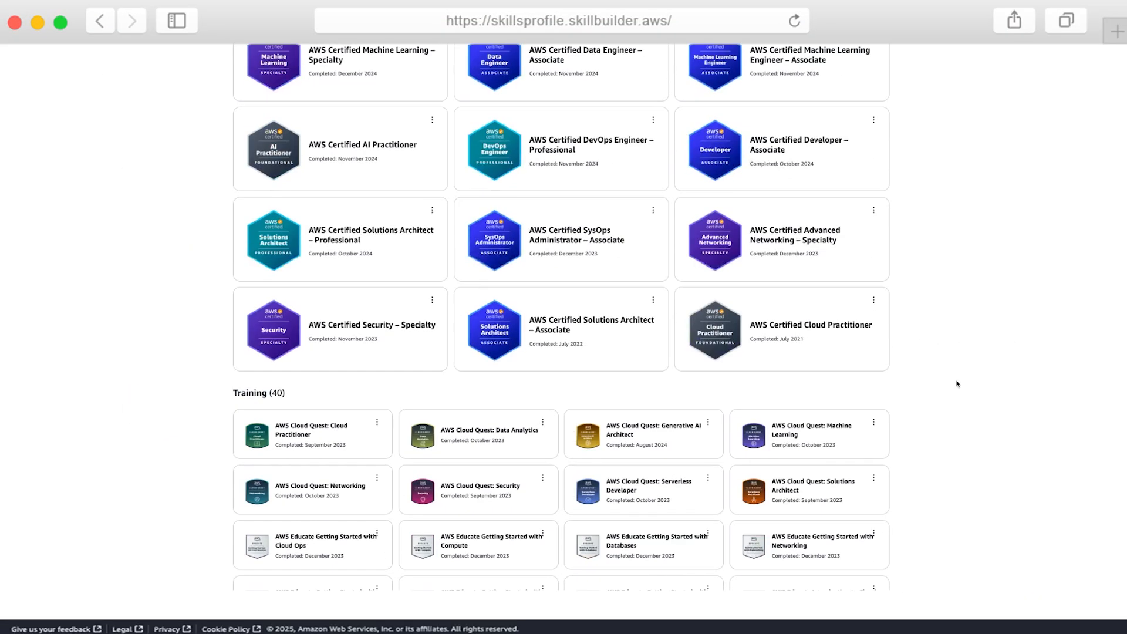
scroll("up", 3)
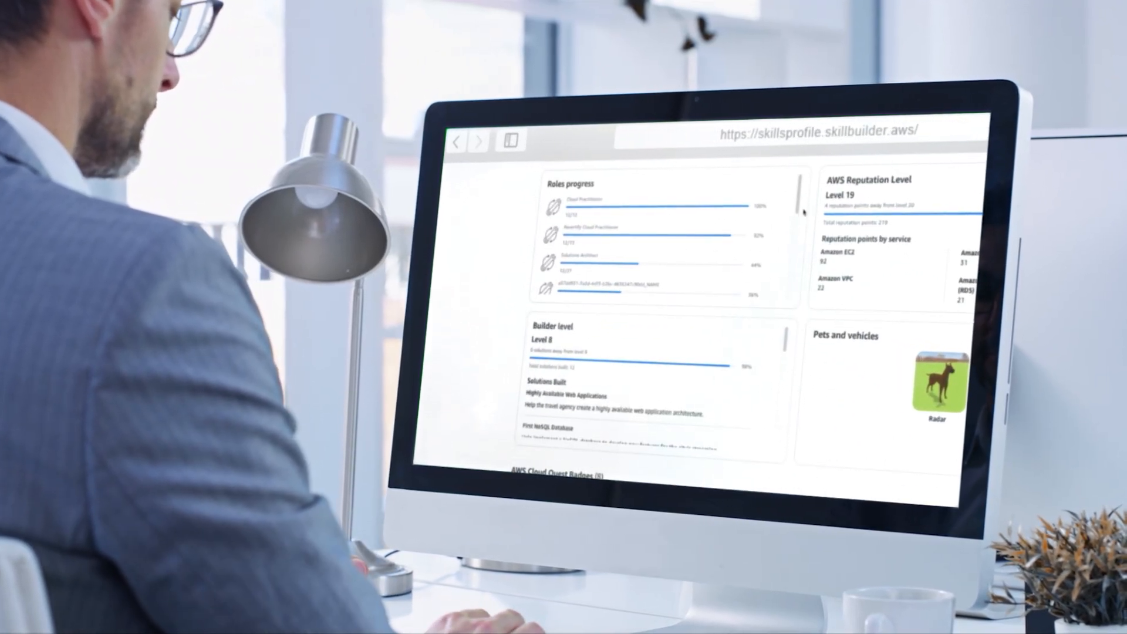
scroll("down", 3)
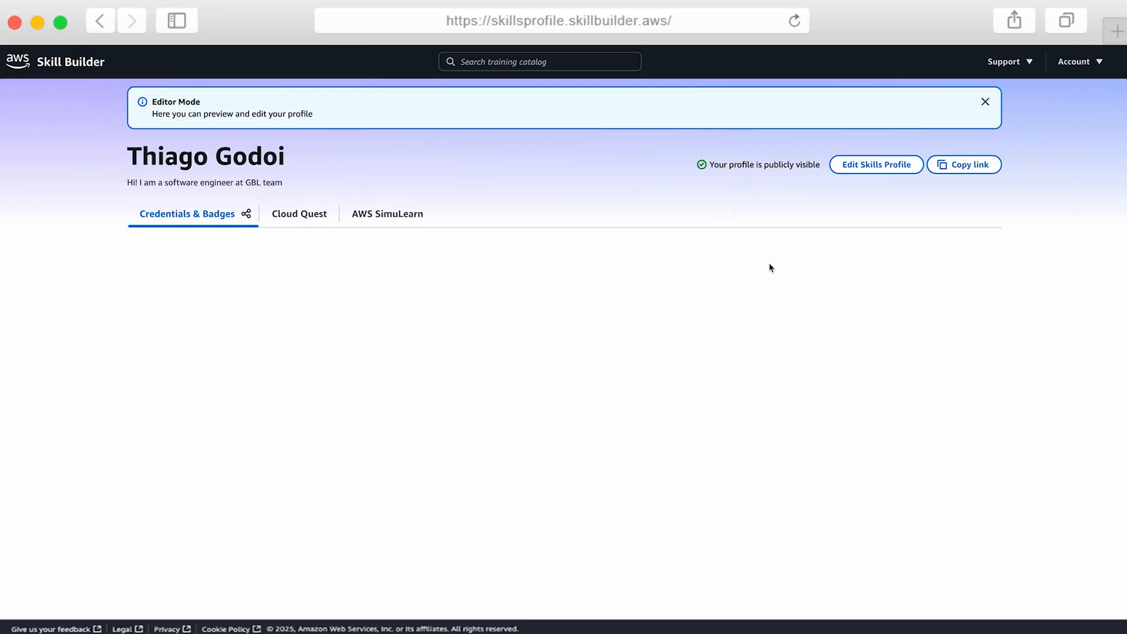
Share the Solutions Architect badge on LinkedIn from its three-dot menu.
left_click(698, 327)
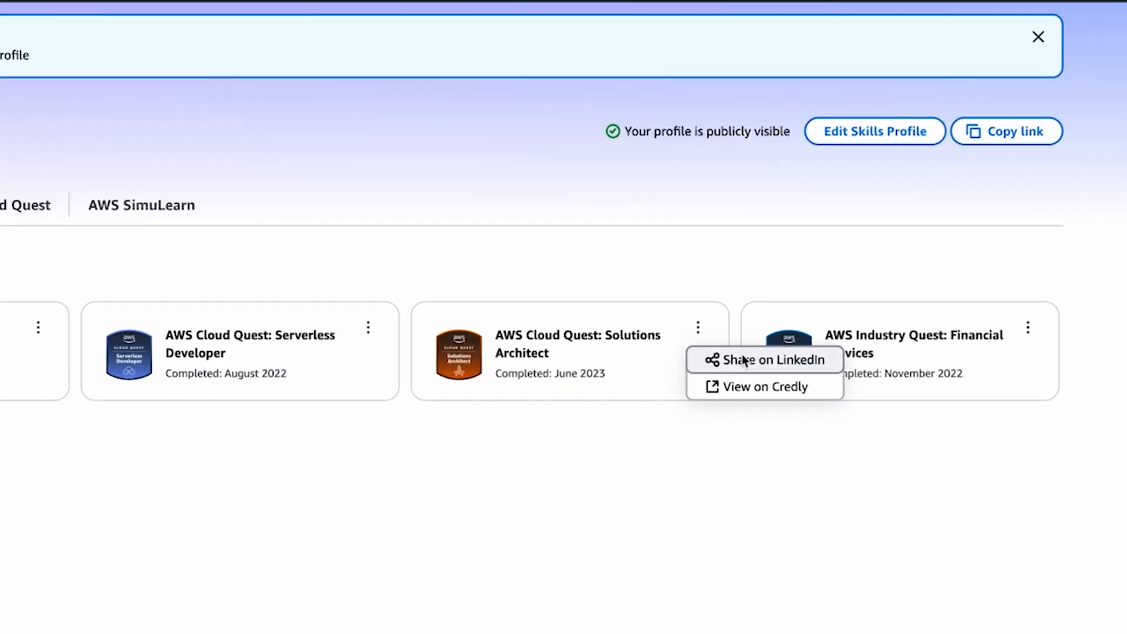
left_click(764, 360)
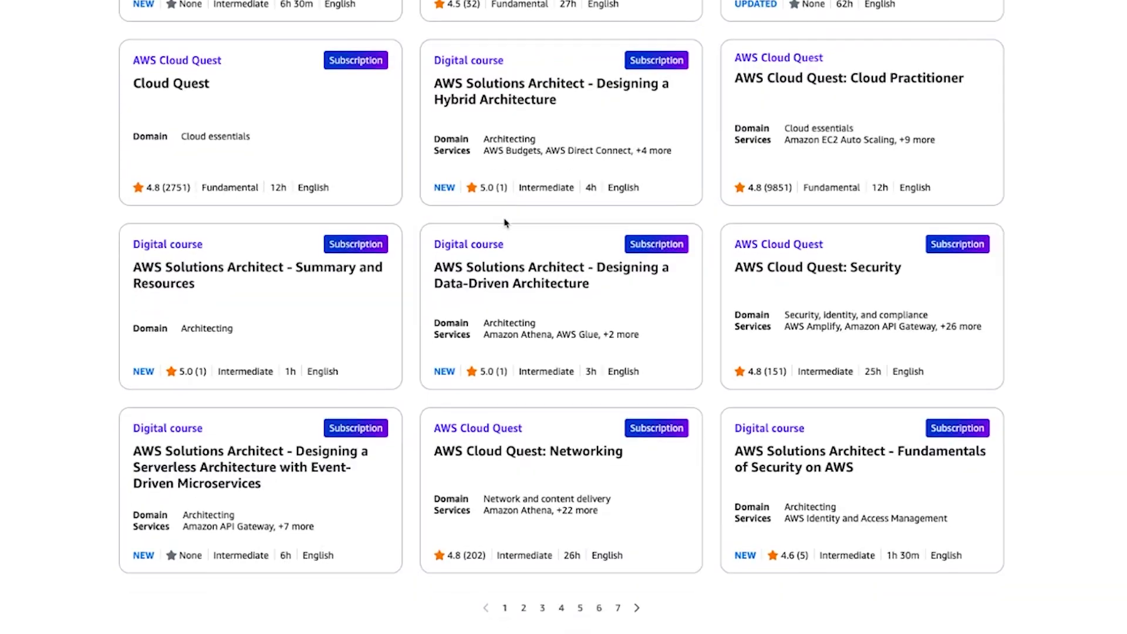
Start editing the Skills Profile to reach its description, custom URL and visibility settings.
left_click(550, 275)
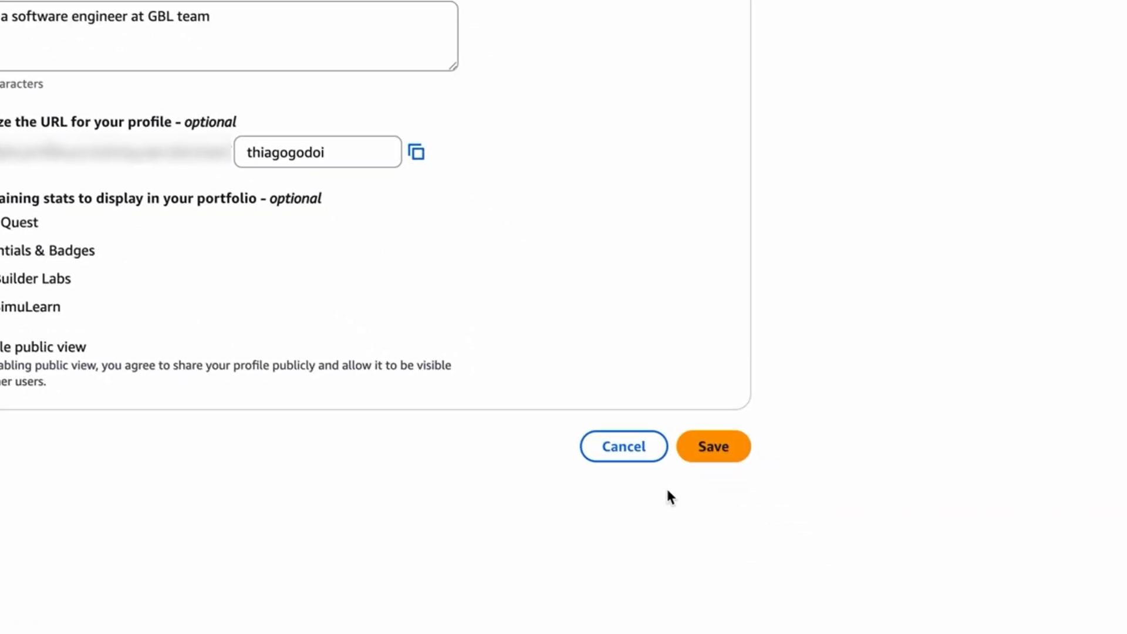
Save the profile changes and review the Cloud Quest stats: builder level 15, reputation 56.
left_click(712, 445)
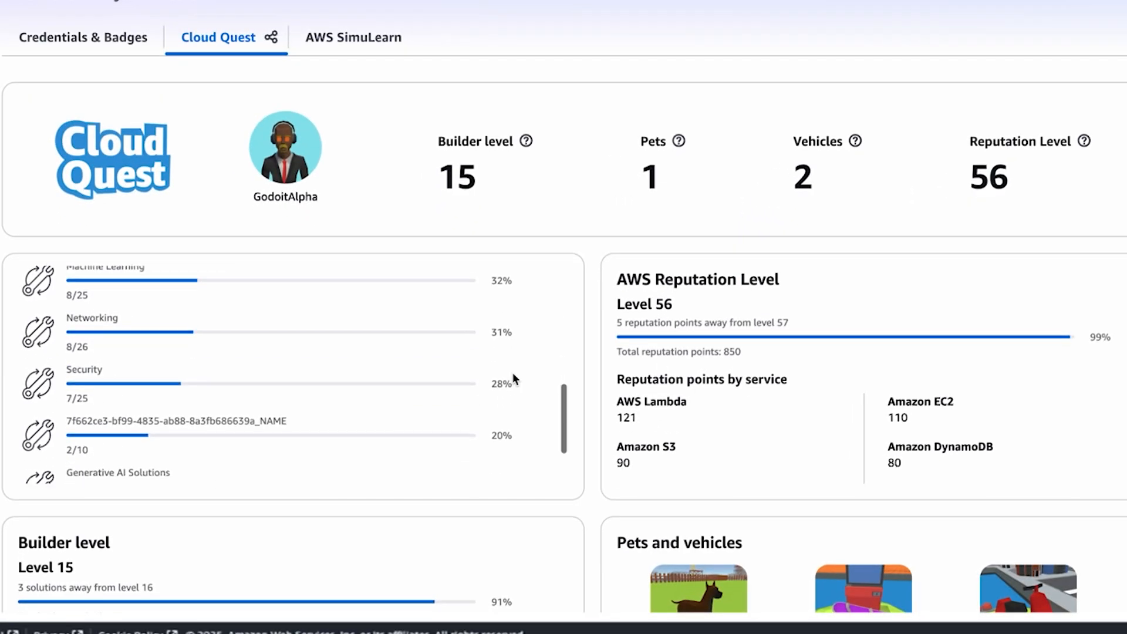
scroll("down", 3)
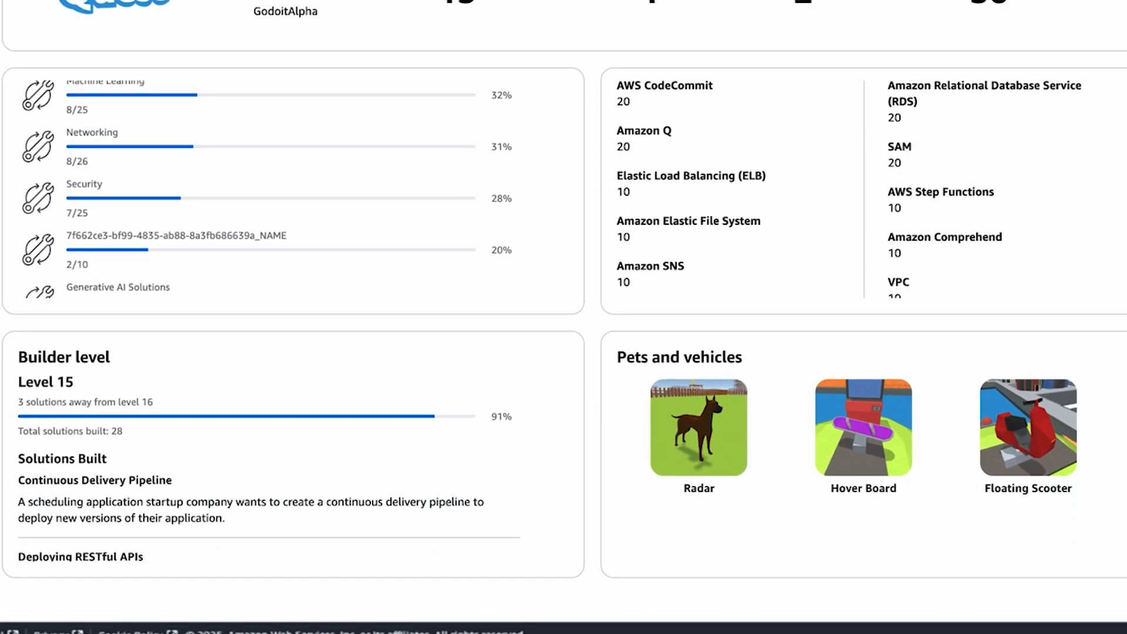